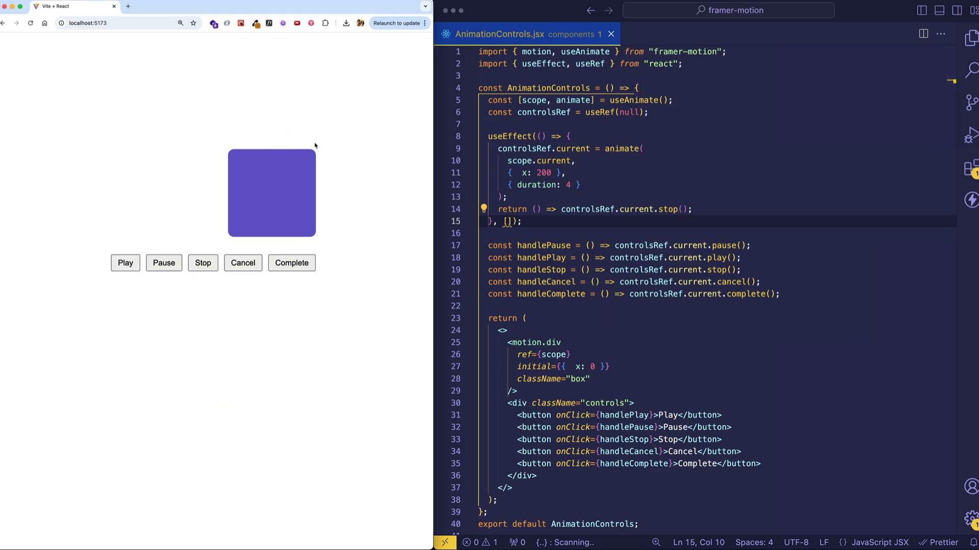
{"action": "mouse_move", "coordinate": [287, 156]}
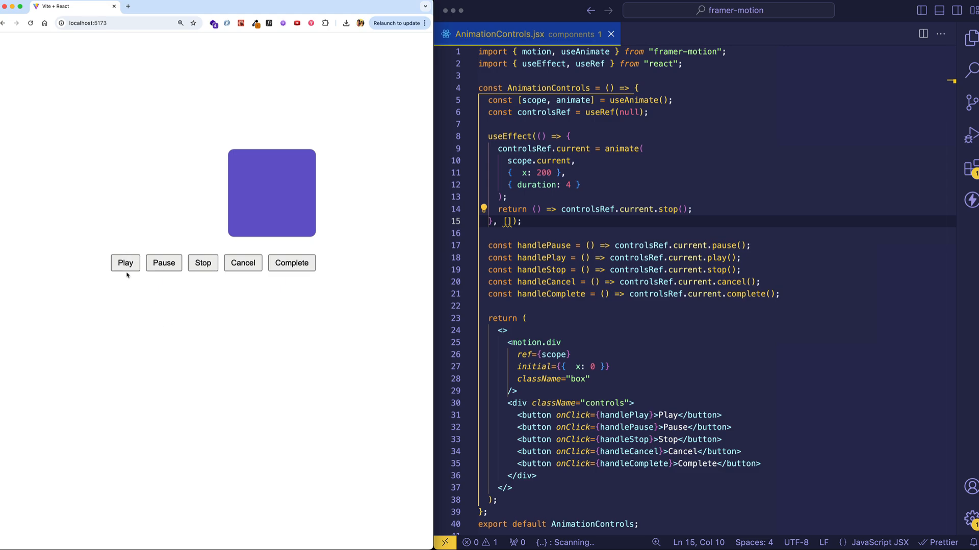
{"action": "mouse_move", "coordinate": [241, 317]}
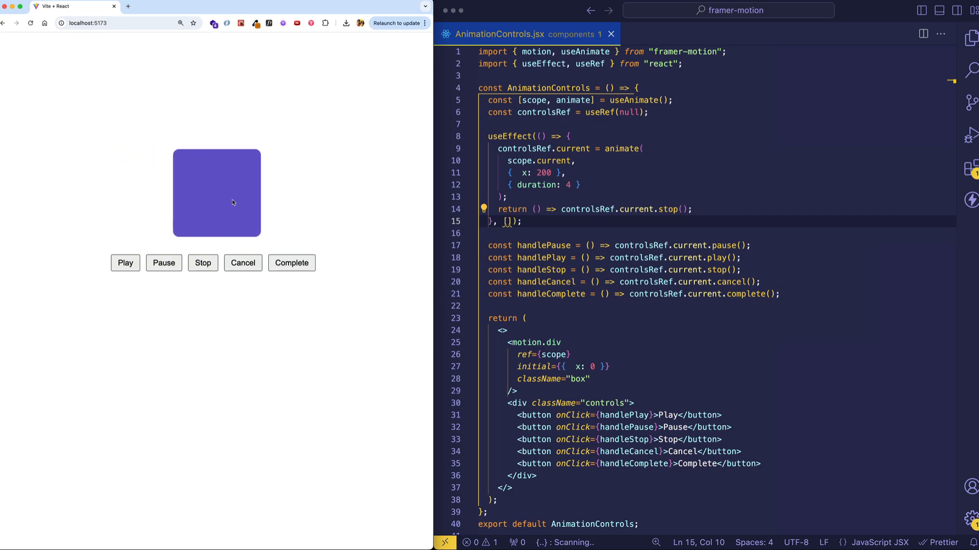
{"action": "mouse_move", "coordinate": [212, 200]}
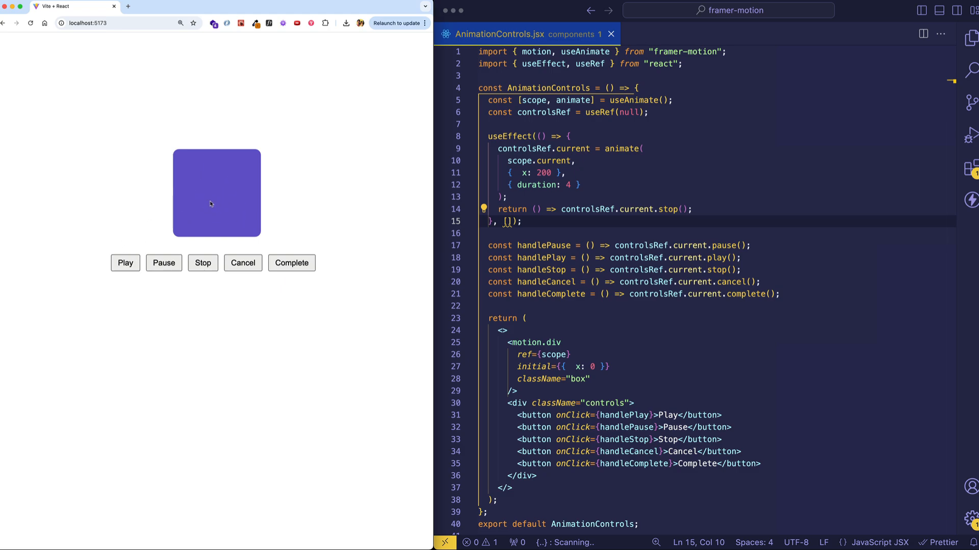
Replay the box's sliding animation in the preview and clear the code selection
{"action": "left_click", "coordinate": [163, 263]}
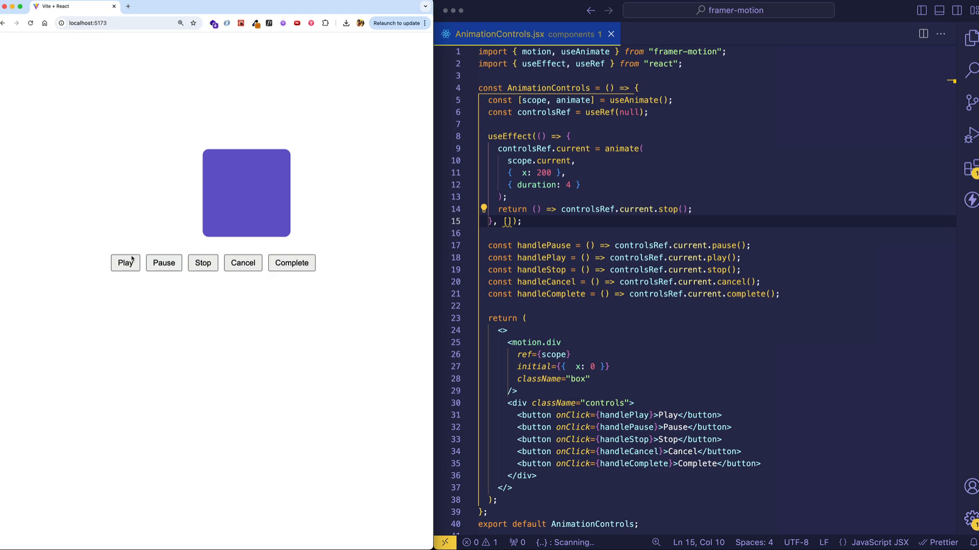
{"action": "mouse_move", "coordinate": [256, 226]}
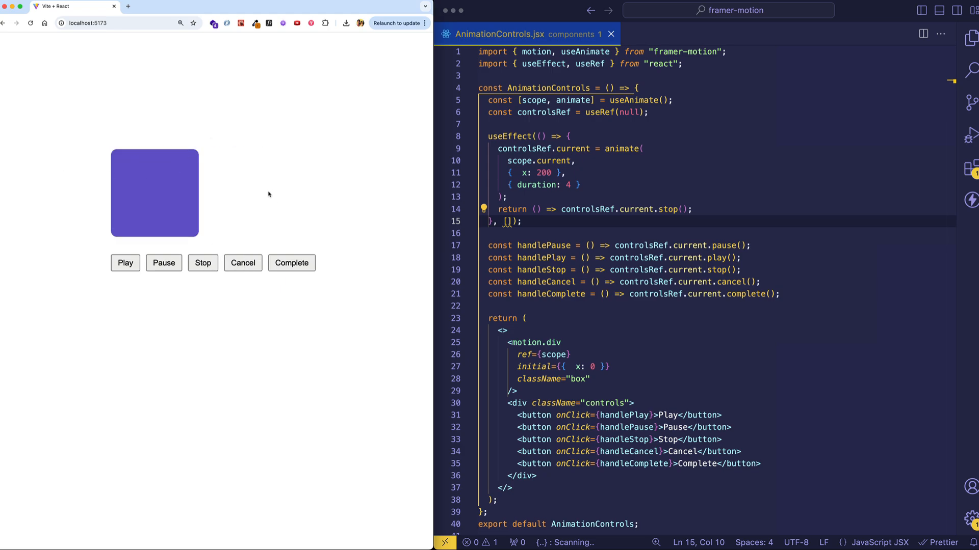
{"action": "left_click", "coordinate": [291, 263]}
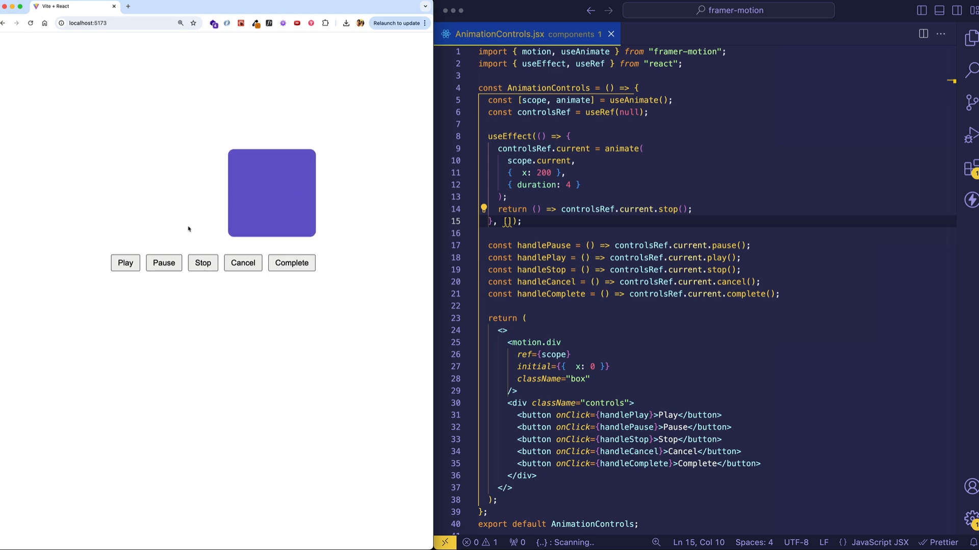
{"action": "mouse_move", "coordinate": [378, 193]}
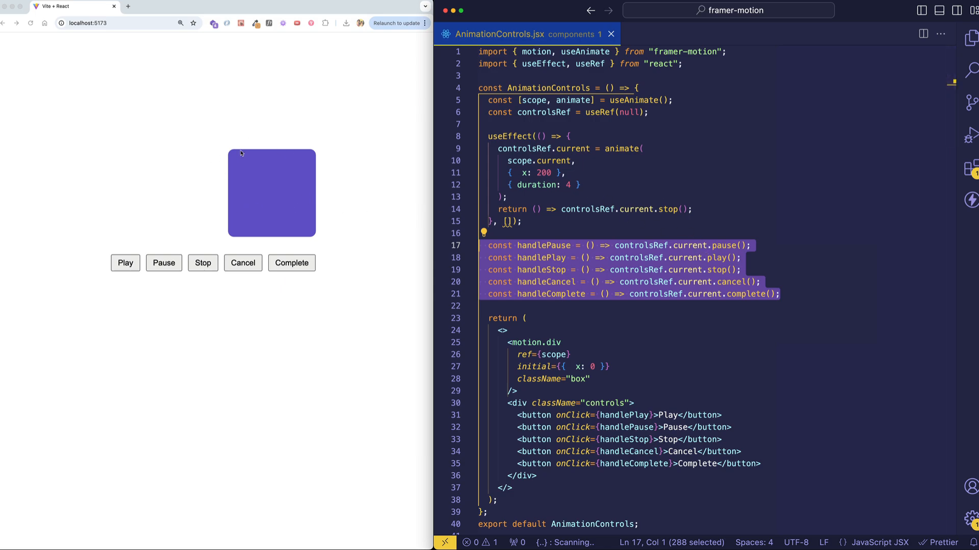
{"action": "mouse_move", "coordinate": [338, 184]}
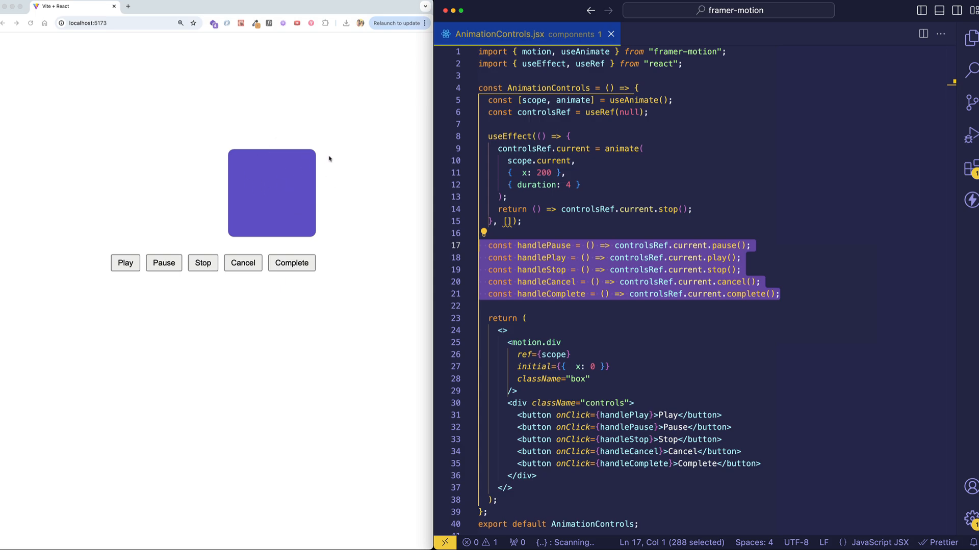
{"action": "mouse_move", "coordinate": [298, 228]}
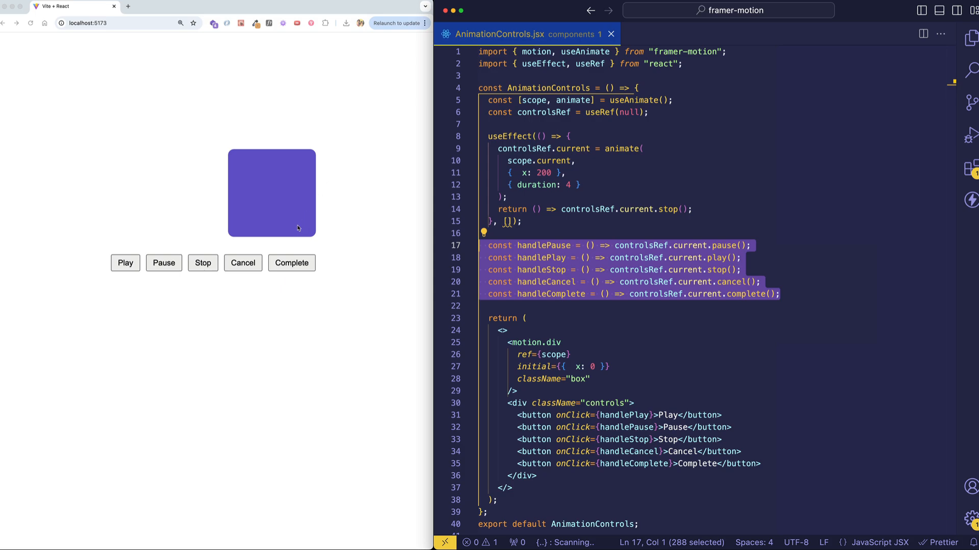
{"action": "mouse_move", "coordinate": [209, 334]}
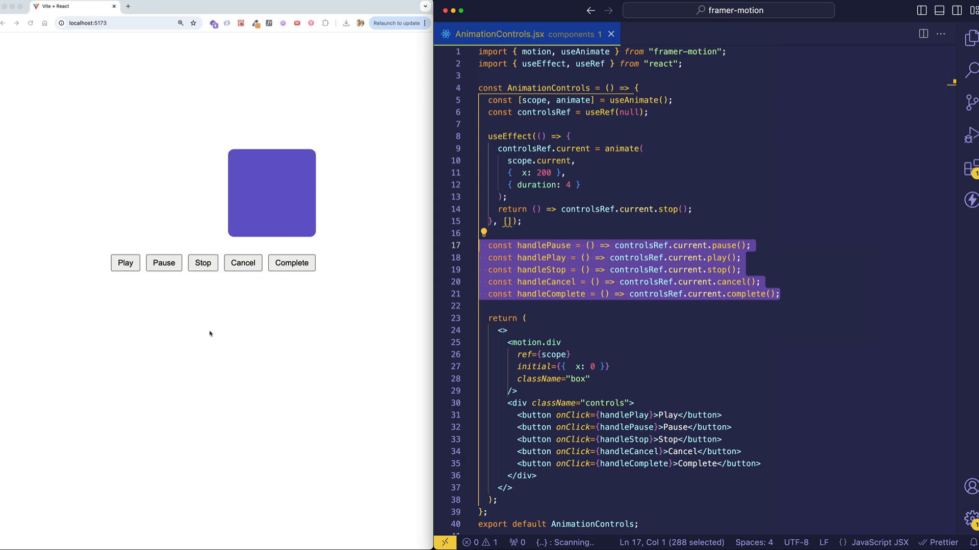
{"action": "mouse_move", "coordinate": [328, 269]}
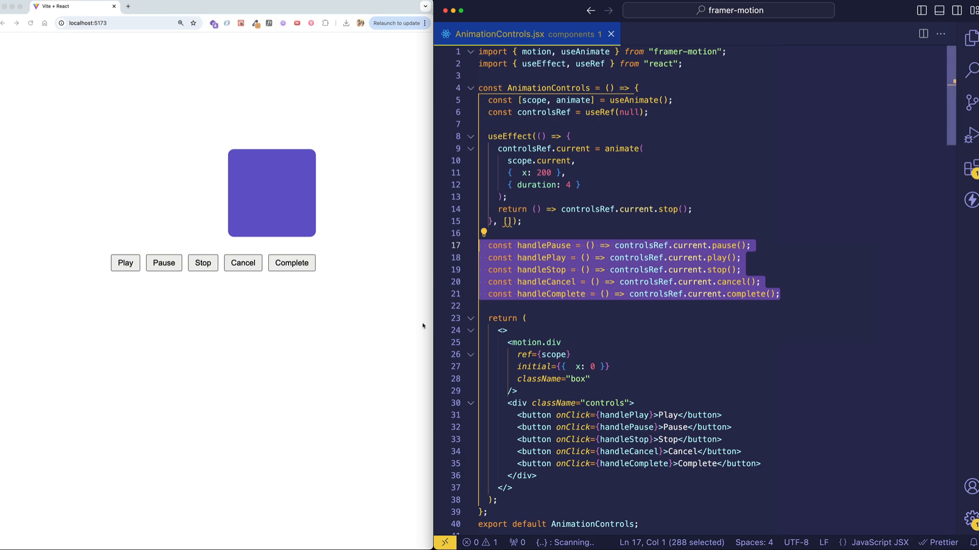
{"action": "left_click", "coordinate": [552, 294]}
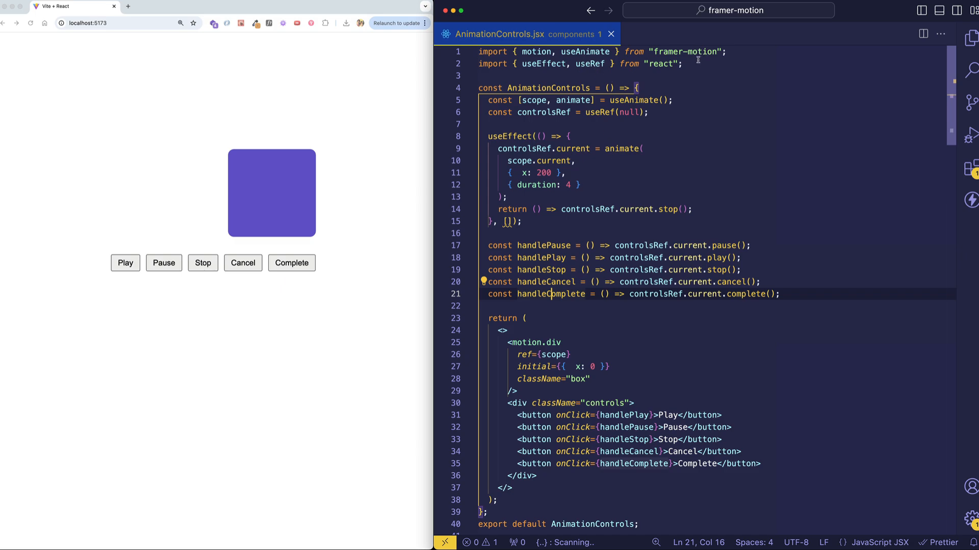
Point out the useAnimate scope, its returned values, ref={scope}, and the motion.div box
{"action": "double_click", "coordinate": [584, 51]}
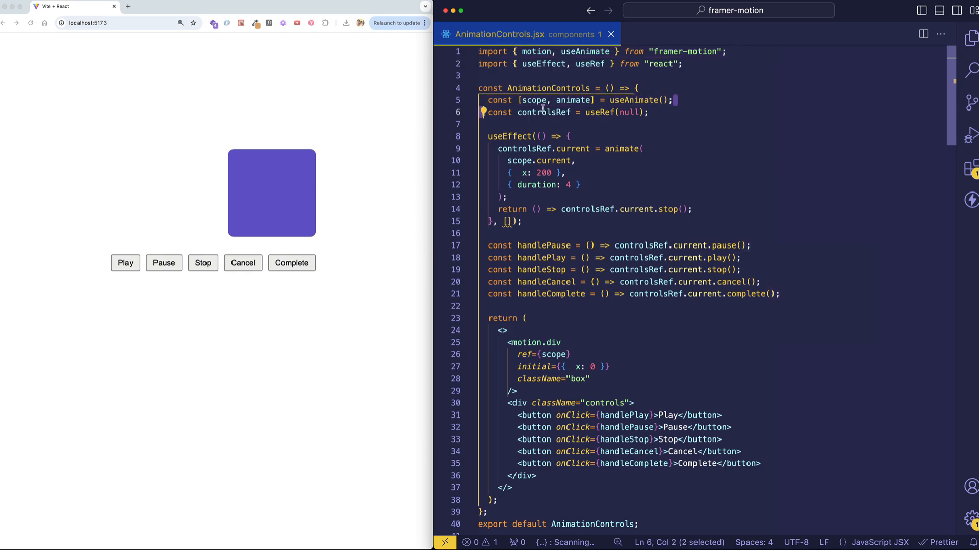
{"action": "double_click", "coordinate": [534, 100]}
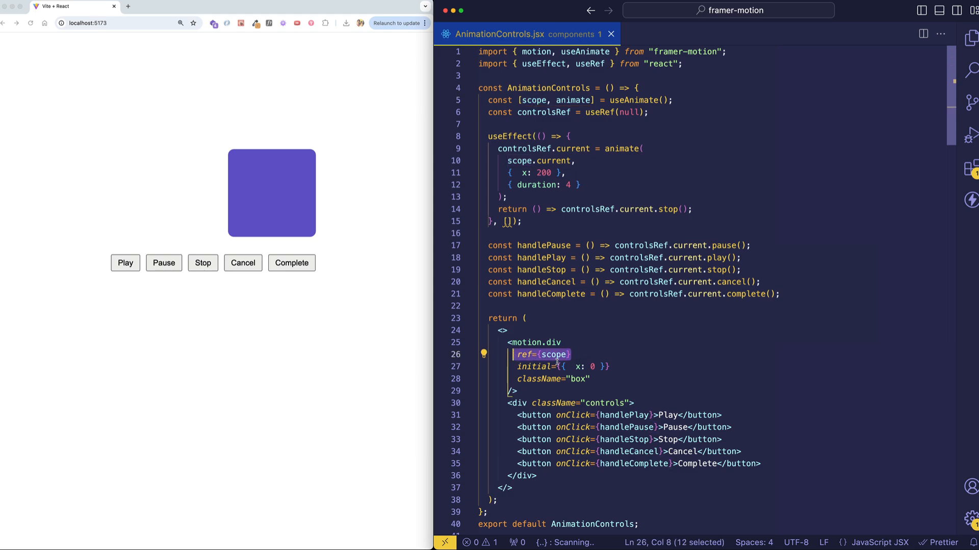
{"action": "left_click_drag", "start_coordinate": [554, 355], "coordinate": [517, 393]}
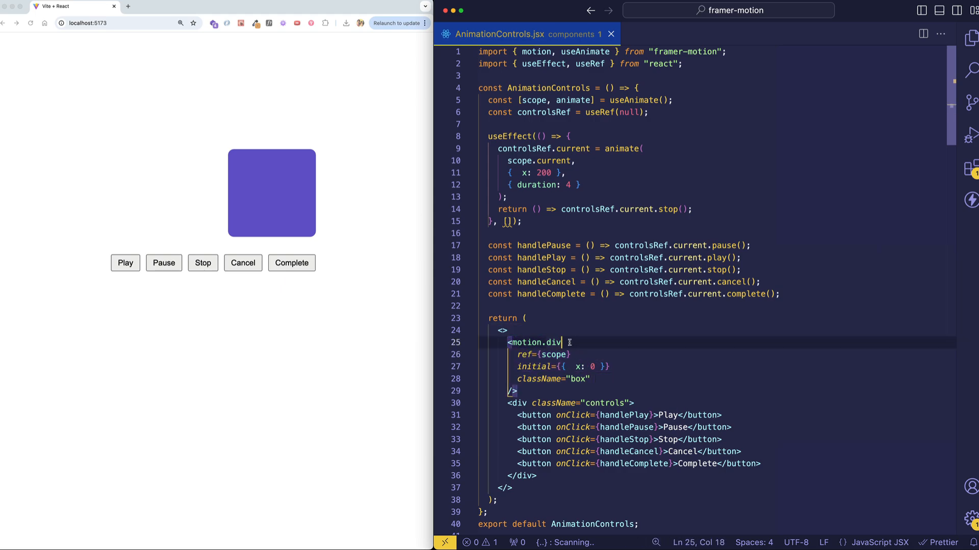
{"action": "double_click", "coordinate": [534, 342]}
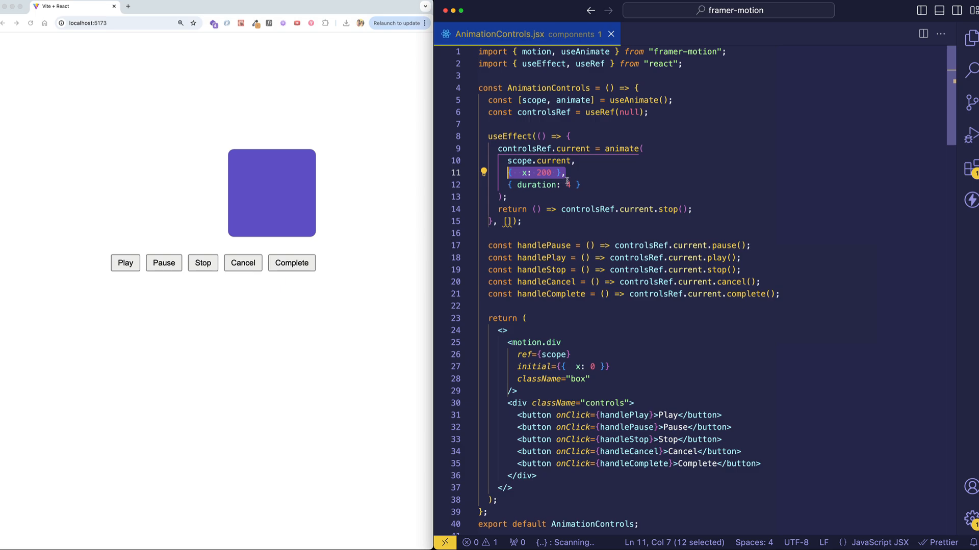
Go to the duration value and highlight the useEffect animation setup code
{"action": "left_click", "coordinate": [537, 184]}
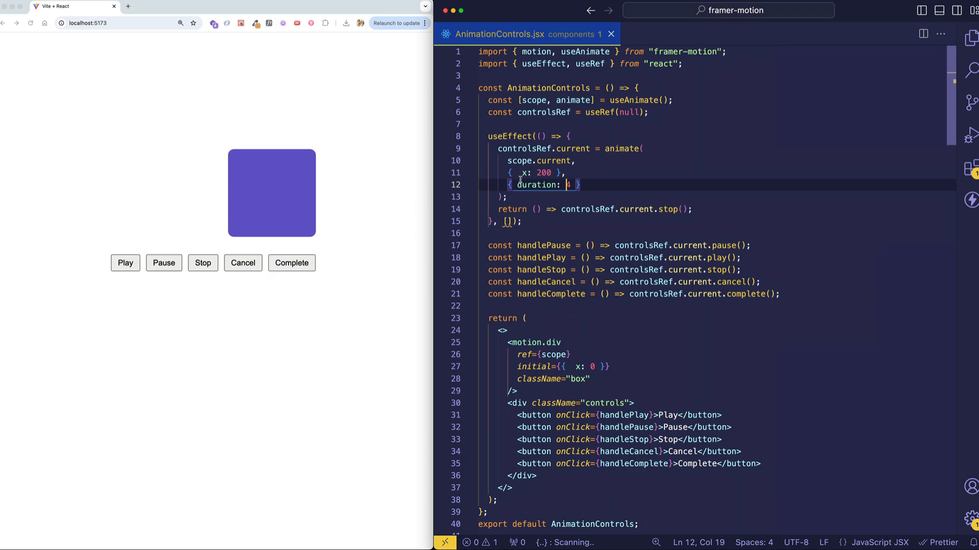
{"action": "mouse_move", "coordinate": [568, 173]}
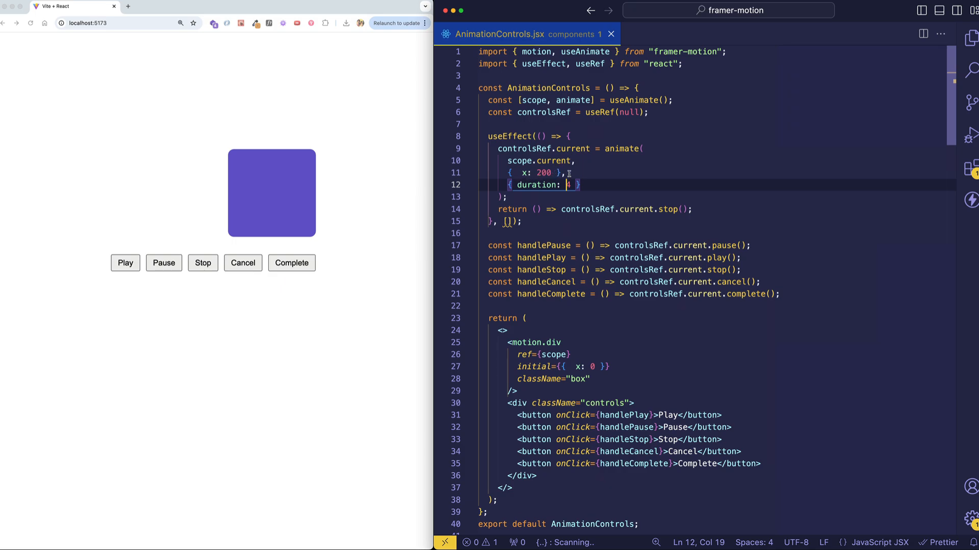
{"action": "mouse_move", "coordinate": [578, 172]}
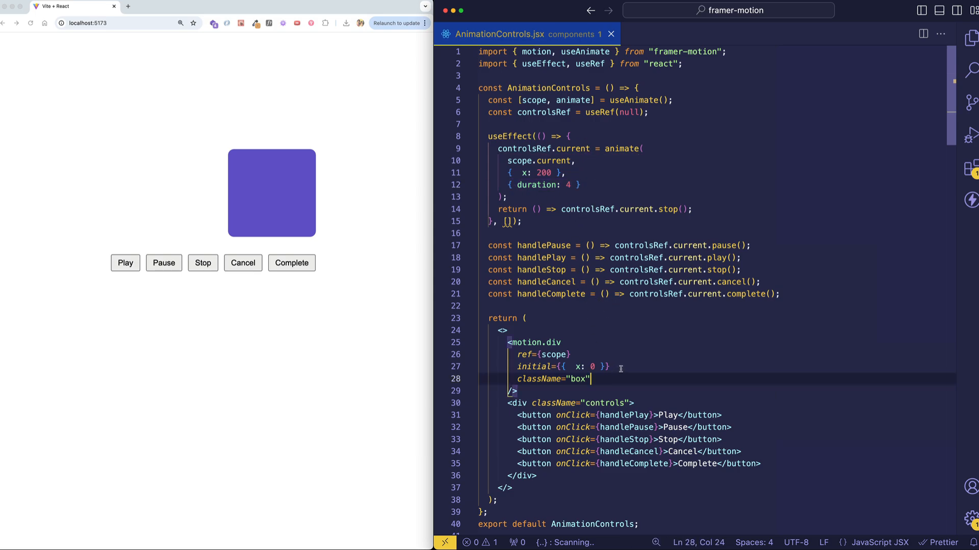
{"action": "left_click_drag", "start_coordinate": [515, 366], "coordinate": [608, 366]}
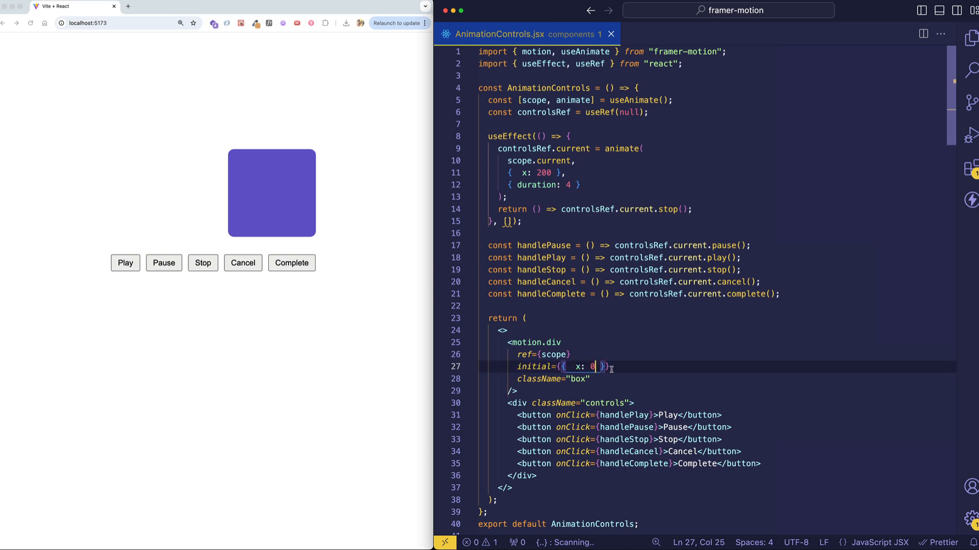
{"action": "left_click_drag", "start_coordinate": [496, 148], "coordinate": [521, 222]}
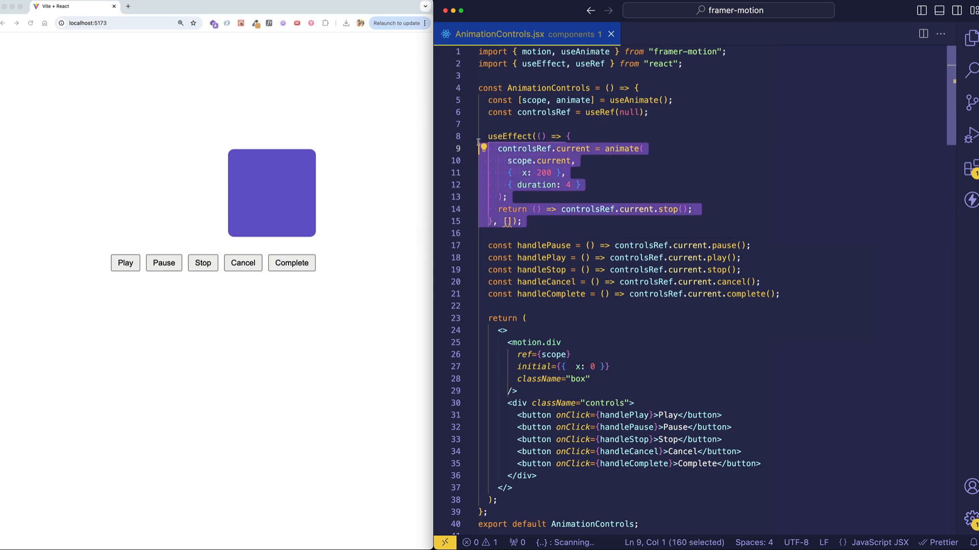
{"action": "left_click", "coordinate": [508, 221]}
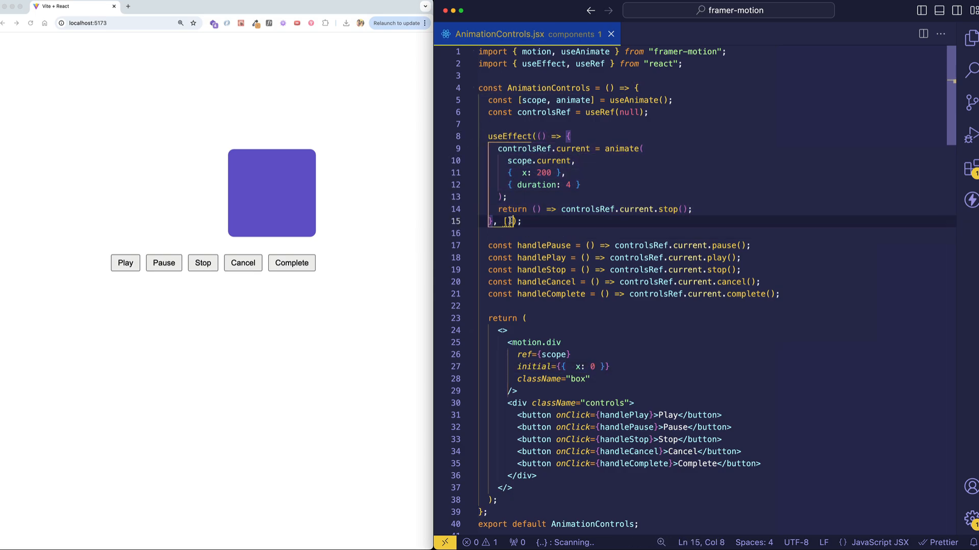
{"action": "left_click_drag", "start_coordinate": [621, 148], "coordinate": [575, 161]}
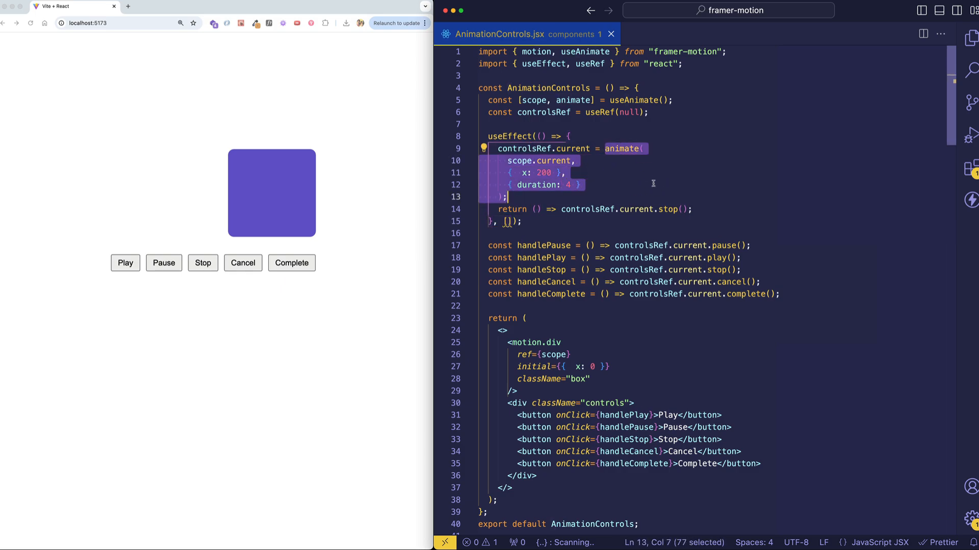
{"action": "left_click", "coordinate": [579, 185]}
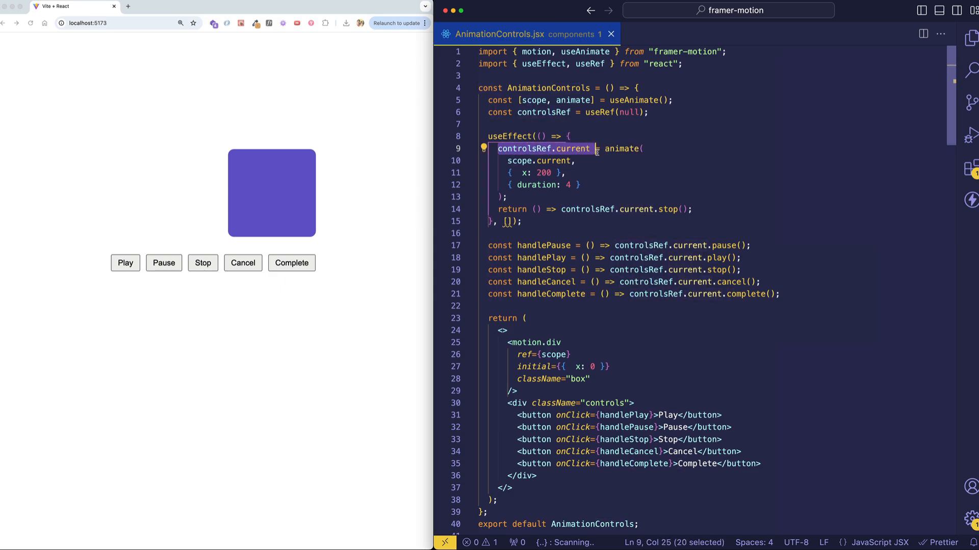
{"action": "double_click", "coordinate": [722, 245]}
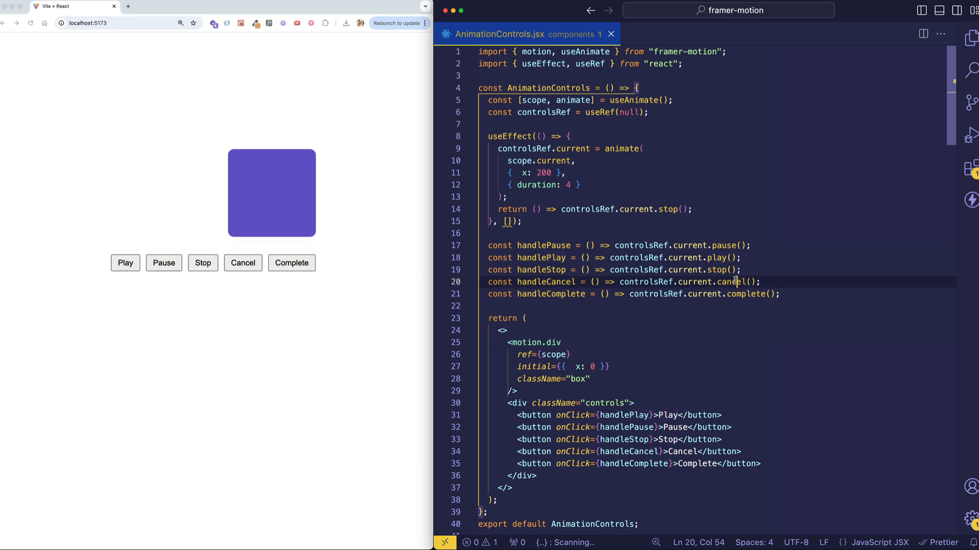
{"action": "left_click", "coordinate": [755, 294]}
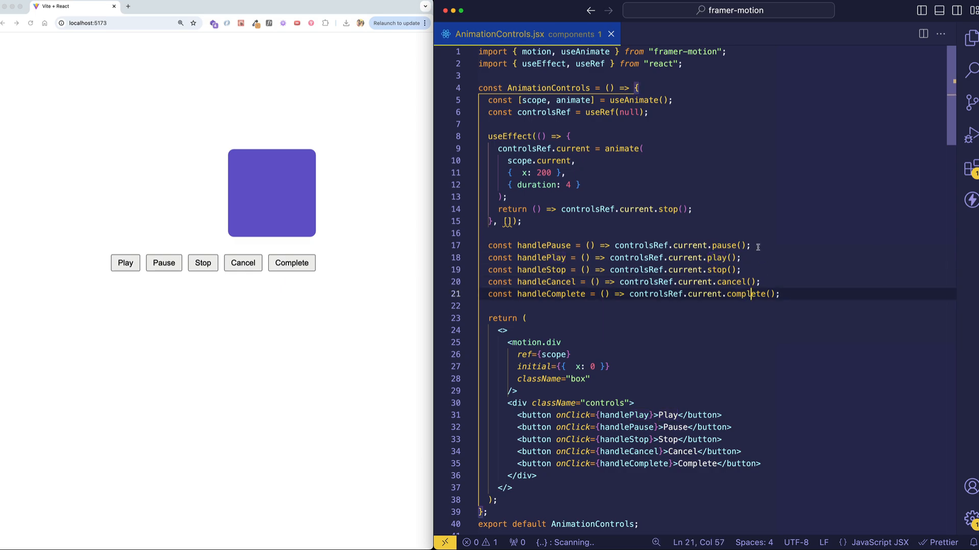
{"action": "left_click_drag", "start_coordinate": [620, 245], "coordinate": [749, 245]}
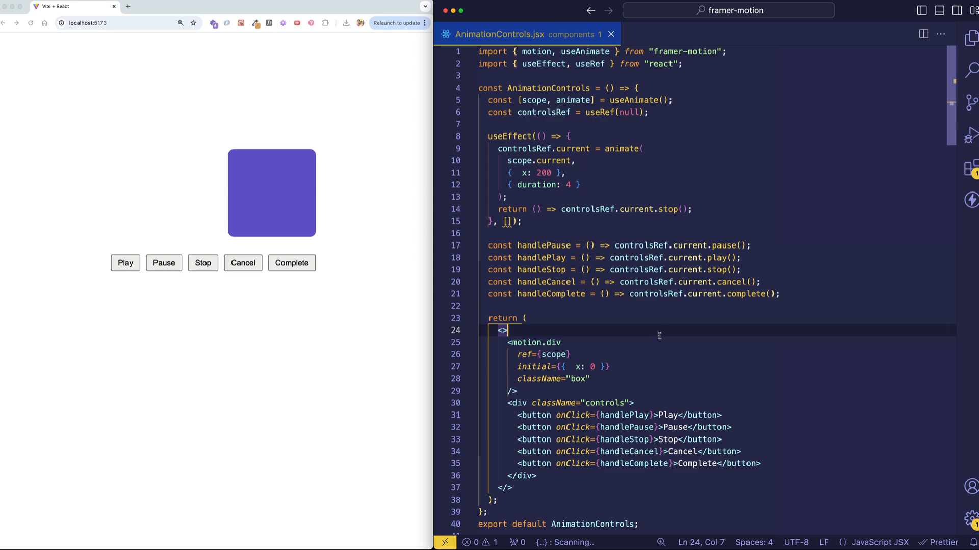
{"action": "mouse_move", "coordinate": [560, 194]}
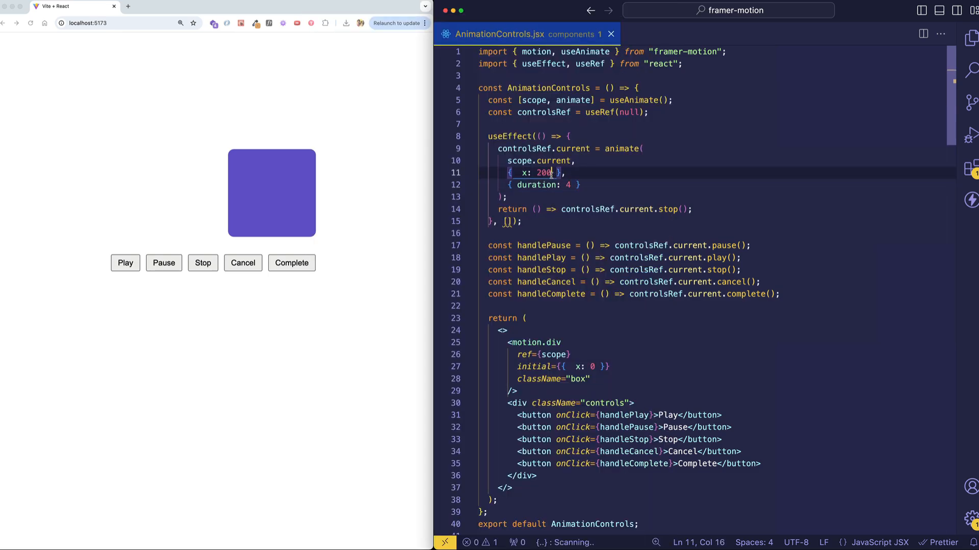
Add scale: 0.5 and rotate: 360 to the animate target after x: 200
{"action": "type", "text": ", sc"}
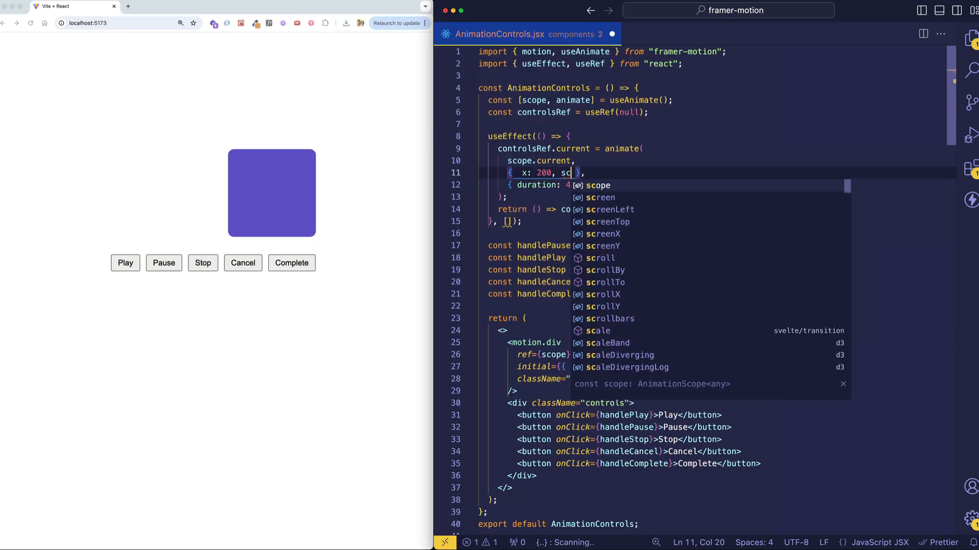
{"action": "type", "text": "scale:"}
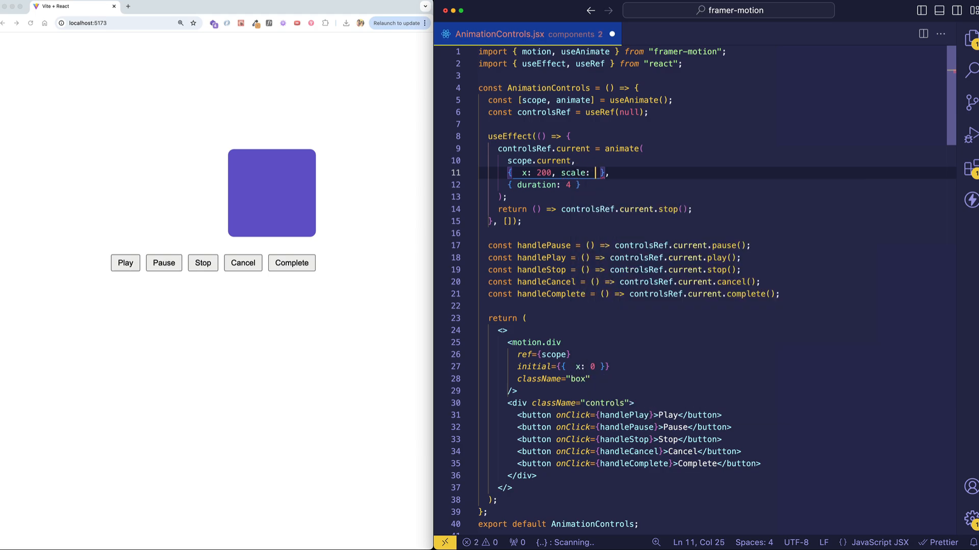
{"action": "type", "text": "0.5, rotate: 360"}
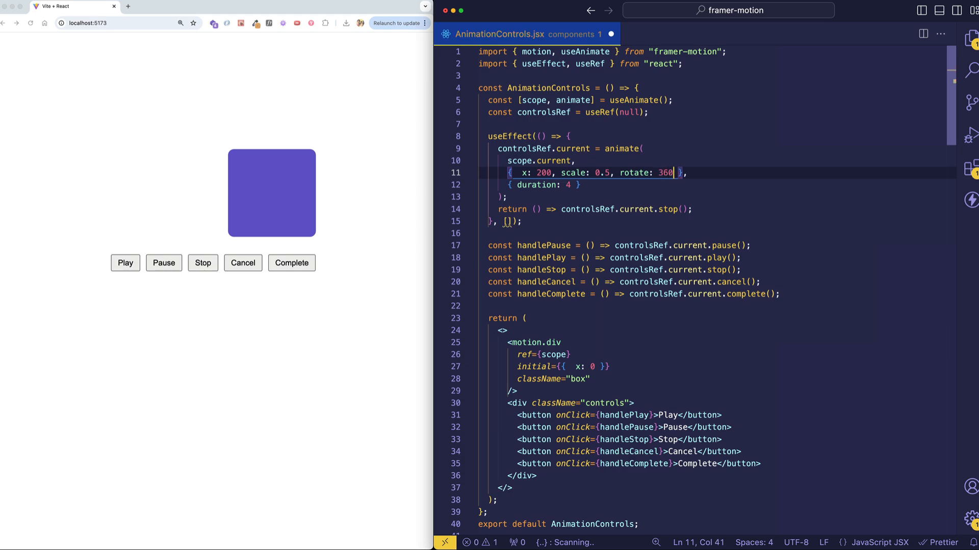
{"action": "type", "text": "scale: 1, rotate: 0"}
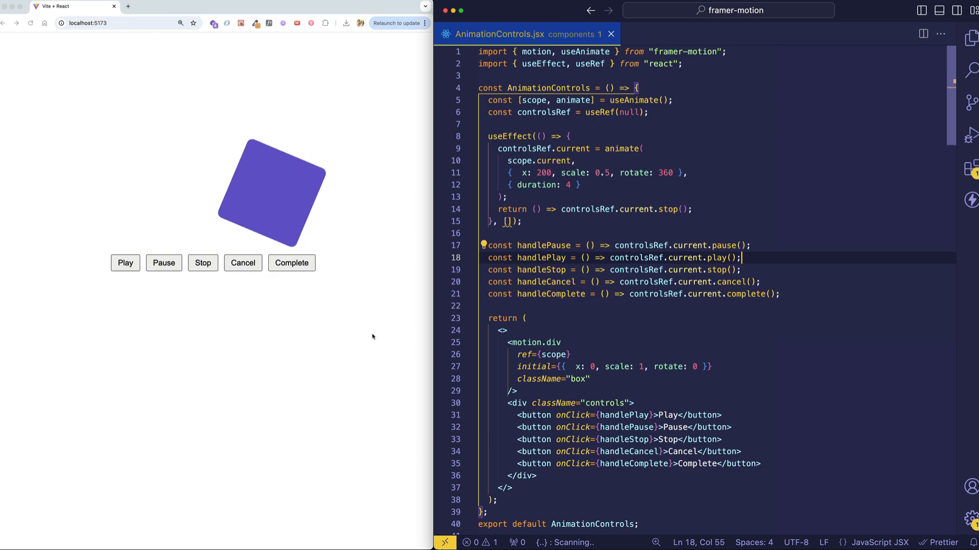
Focus the browser preview and pause the box mid-animation
{"action": "left_click", "coordinate": [163, 263]}
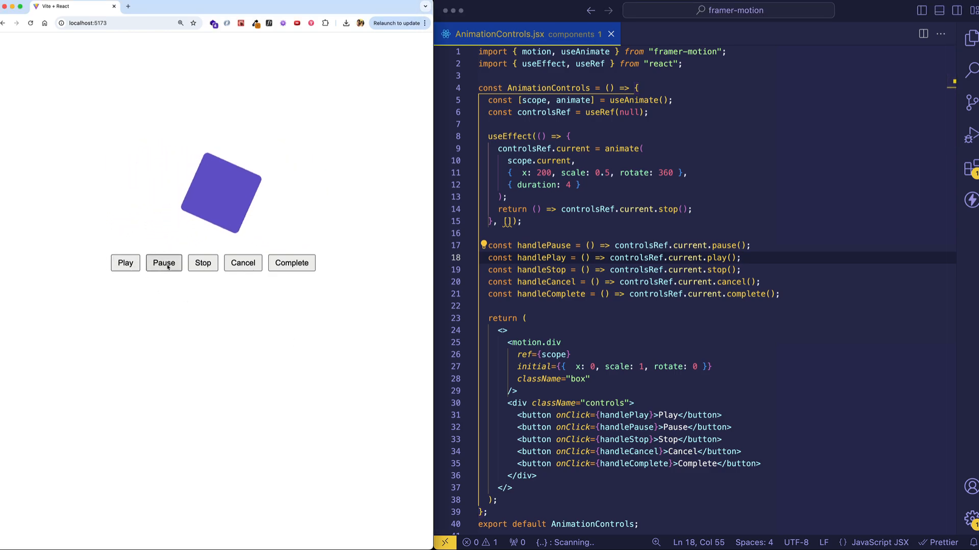
{"action": "left_click", "coordinate": [291, 263]}
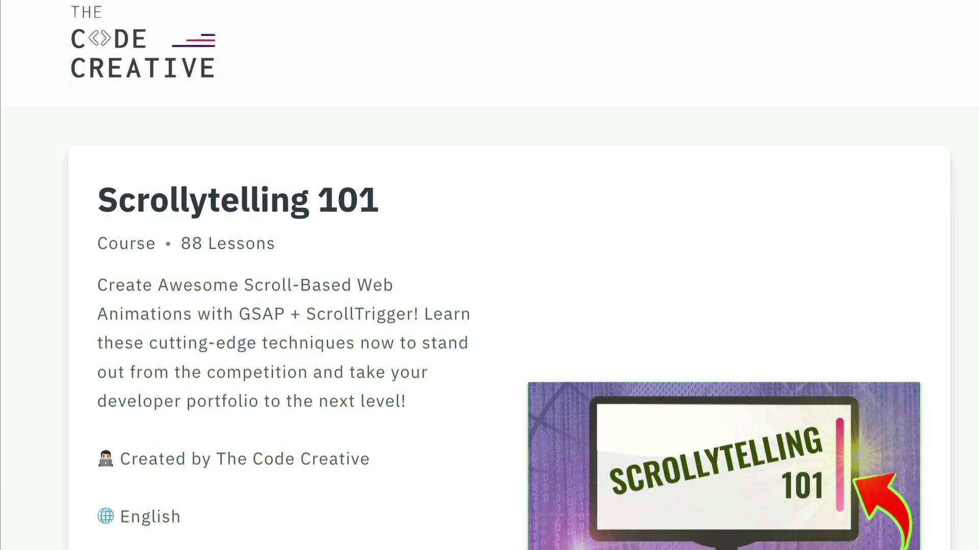
Scroll the Scrollytelling 101 page down past section 12 into the lesson contents
{"action": "scroll", "scroll_direction": "down", "scroll_amount": 3}
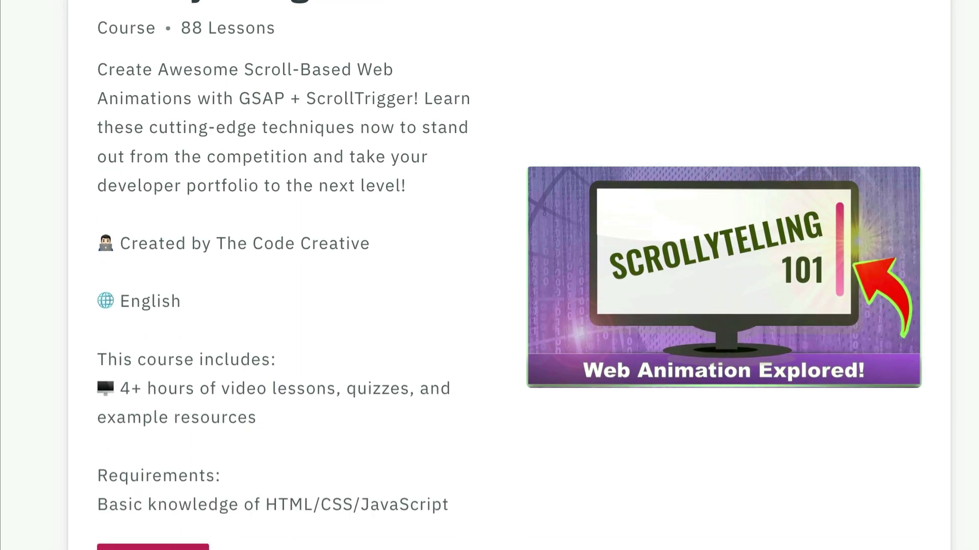
{"action": "scroll", "scroll_direction": "down", "scroll_amount": 3}
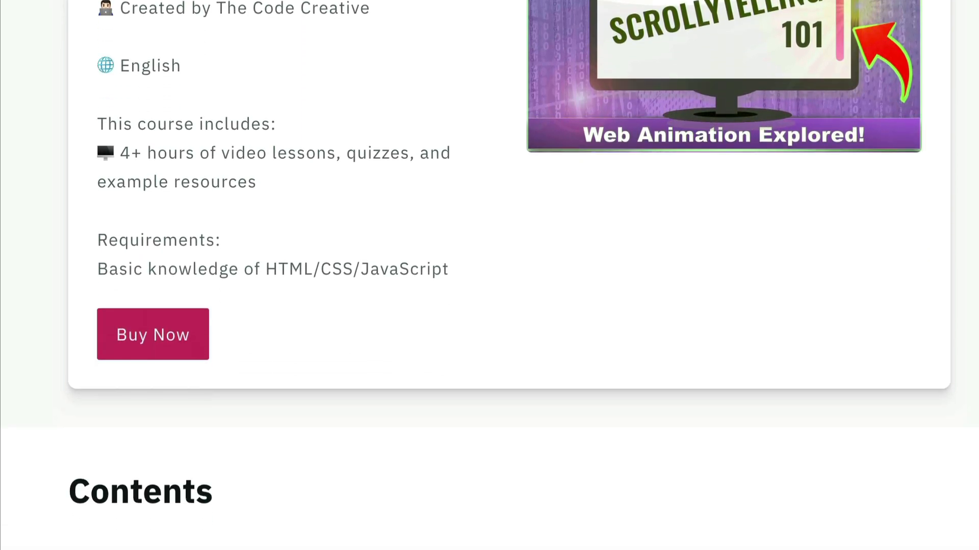
{"action": "scroll", "scroll_direction": "down", "scroll_amount": 3}
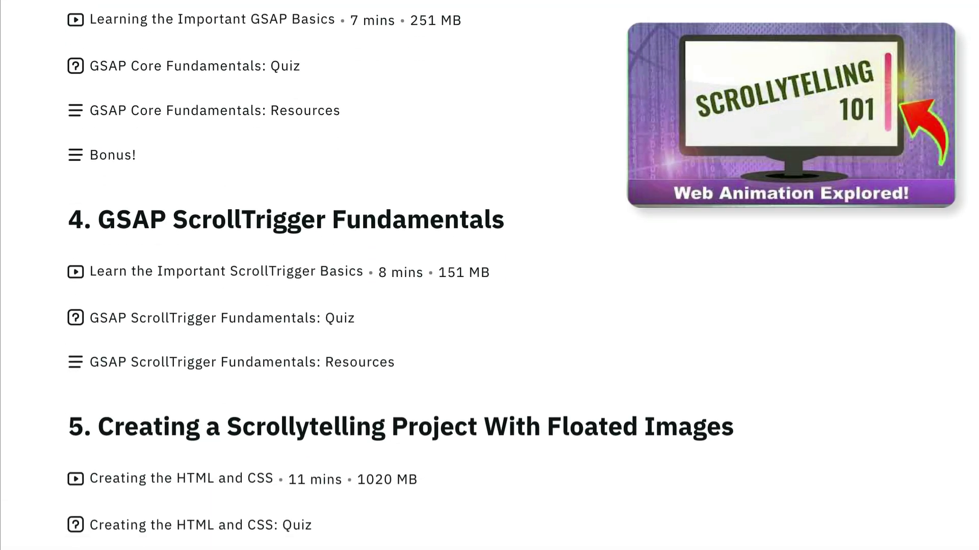
{"action": "scroll", "scroll_direction": "down", "scroll_amount": 3}
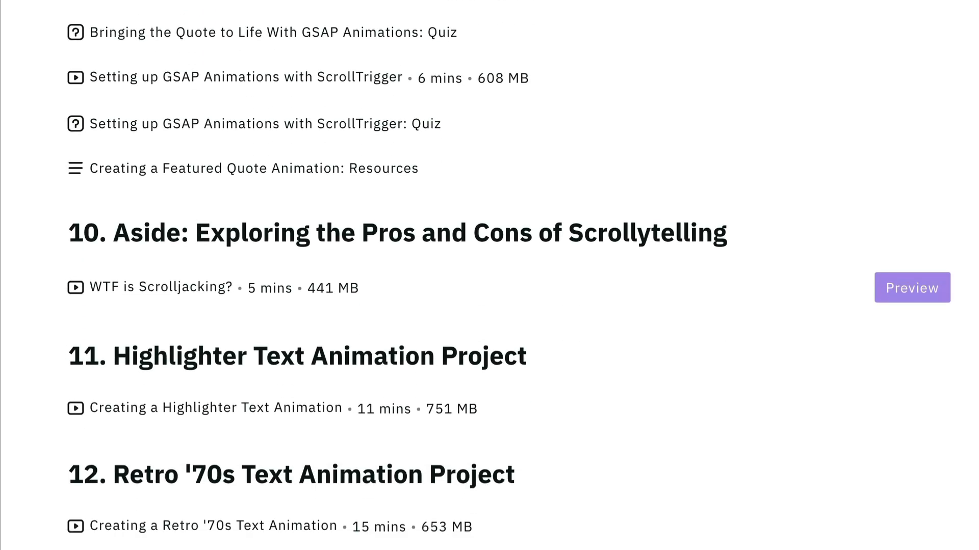
{"action": "scroll", "scroll_direction": "down", "scroll_amount": 3}
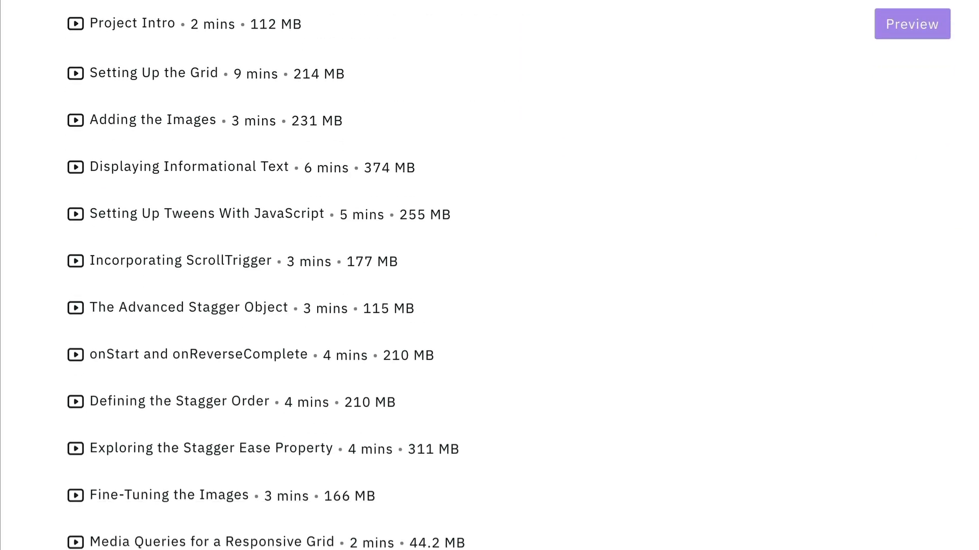